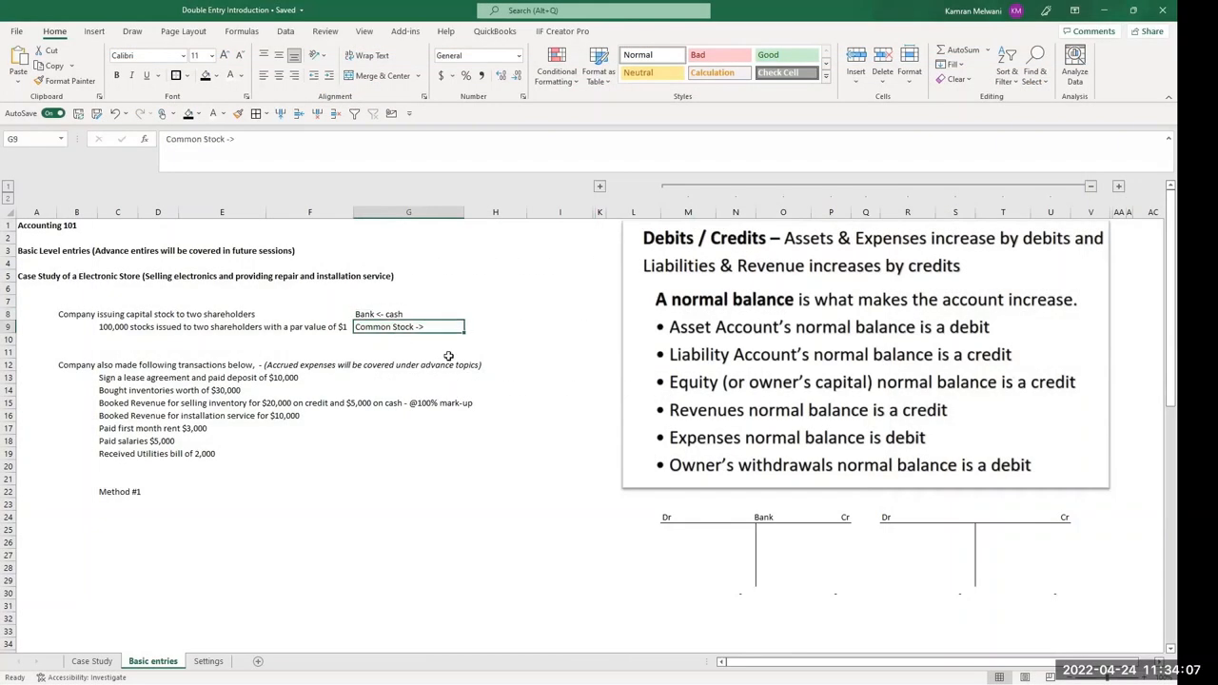
mouse_move(445, 342)
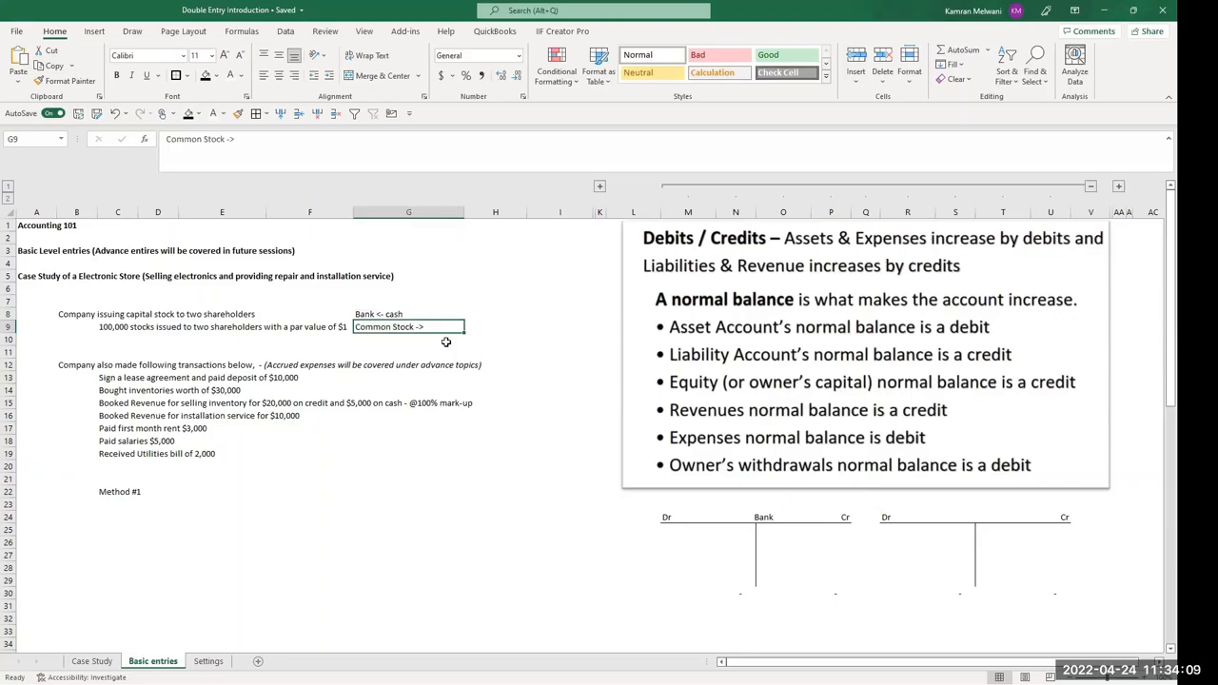
mouse_move(442, 350)
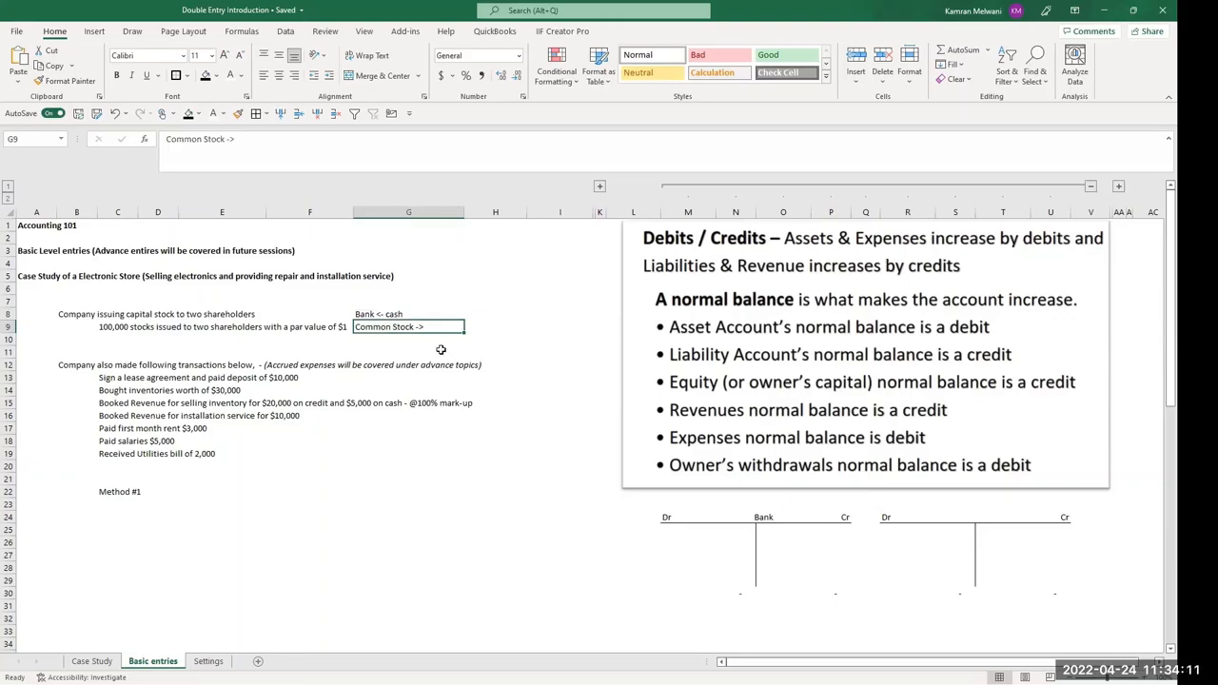
mouse_move(761, 358)
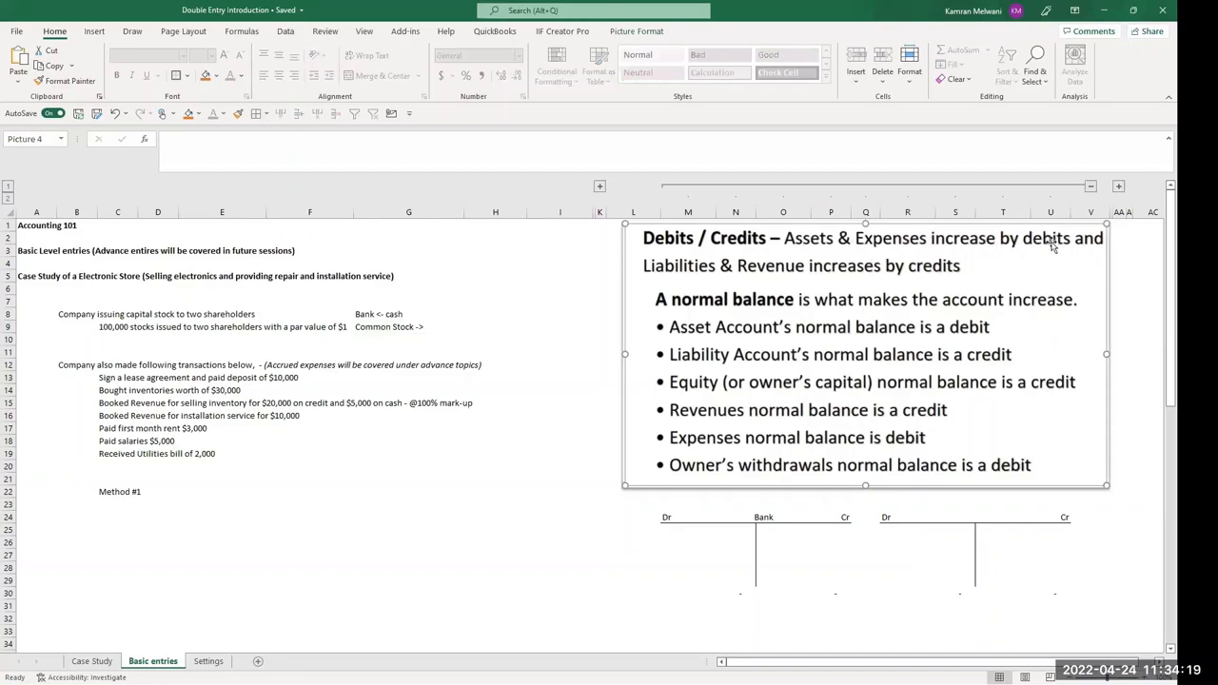
mouse_move(1050, 242)
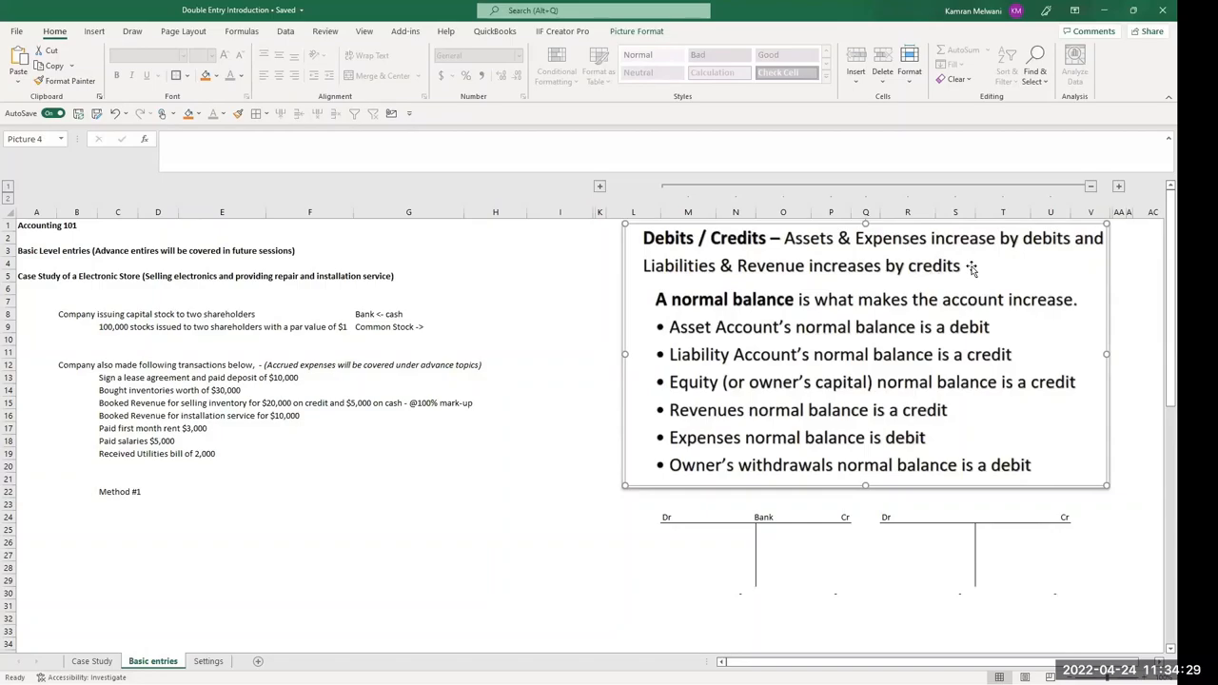
mouse_move(685, 542)
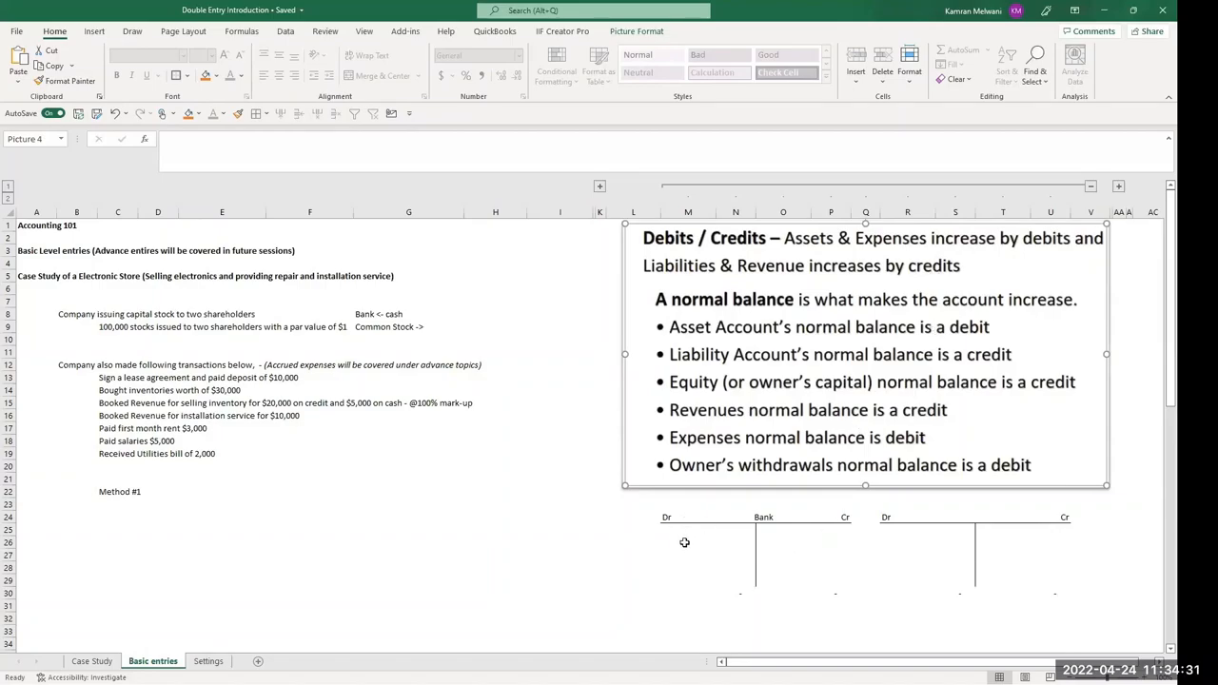
Step: Enter 100,000 in the Cr column of the Common Stock row of the Method #2 table
scroll(down, 3)
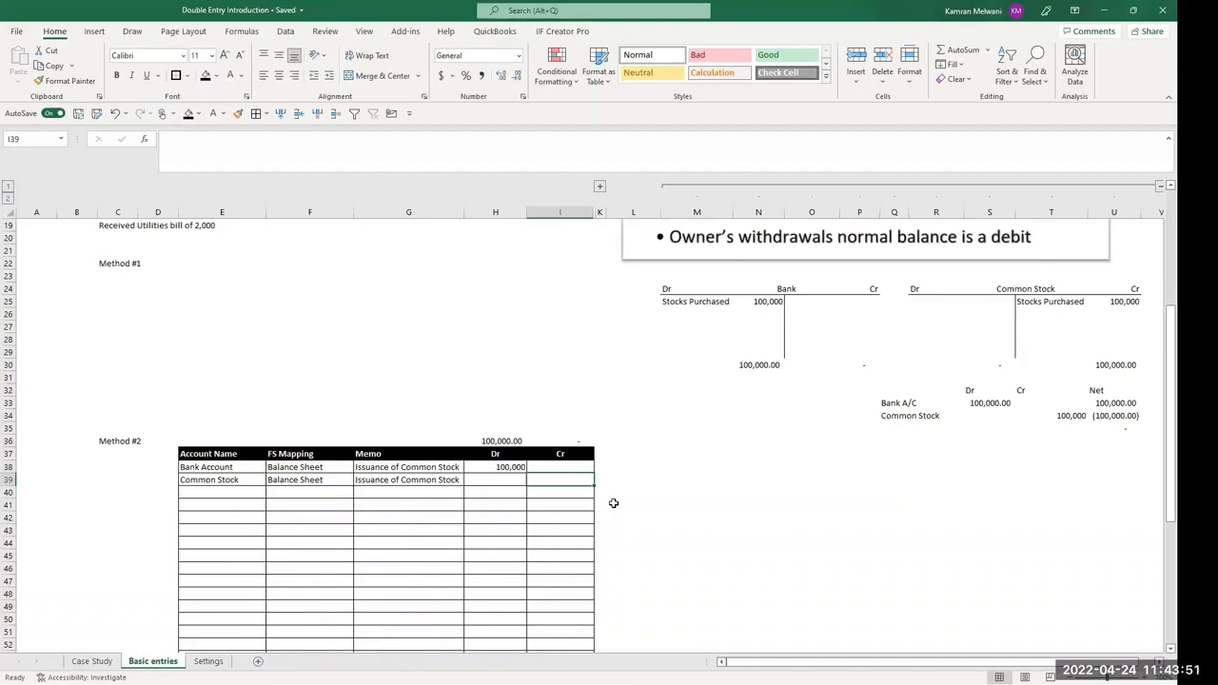
text(100000)
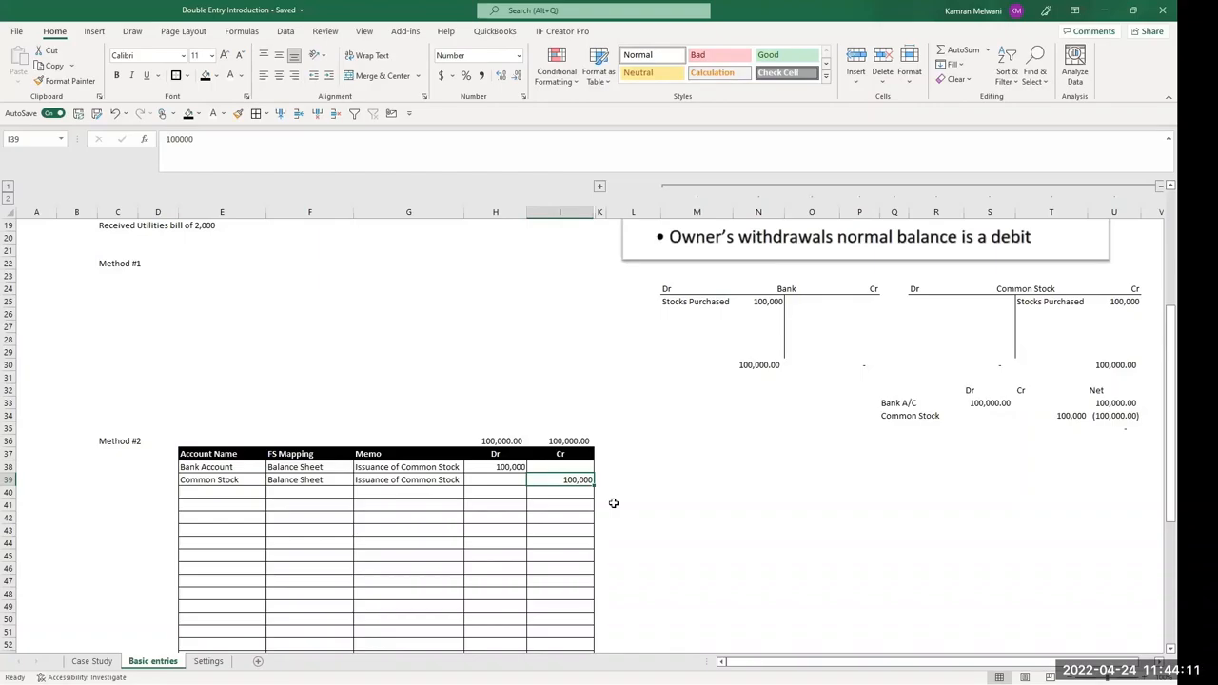
click(225, 662)
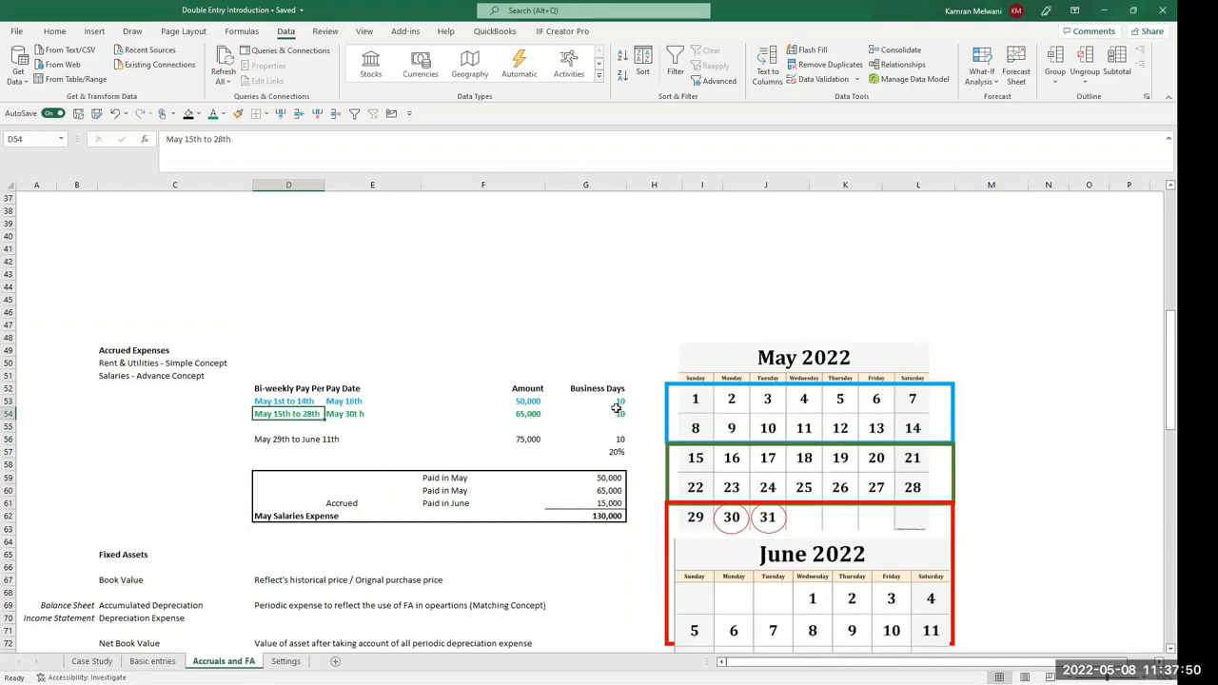
Step: Select the cell beside the May calendar to begin the pay-period list
click(586, 413)
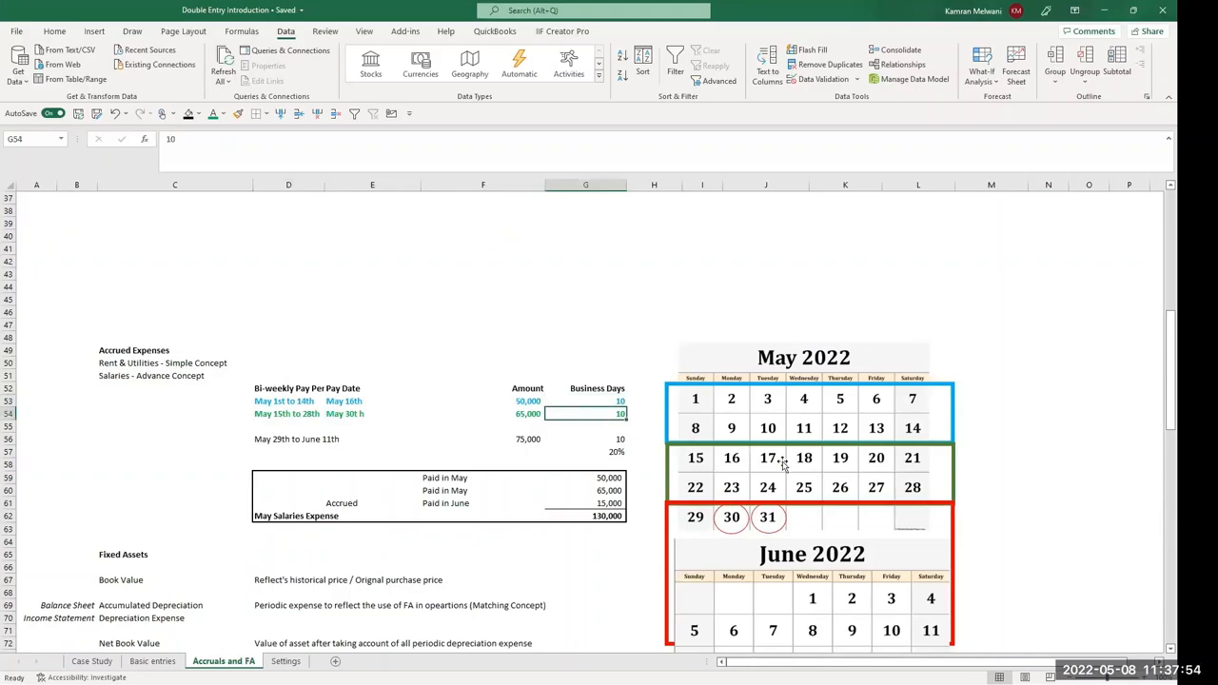
mouse_move(727, 399)
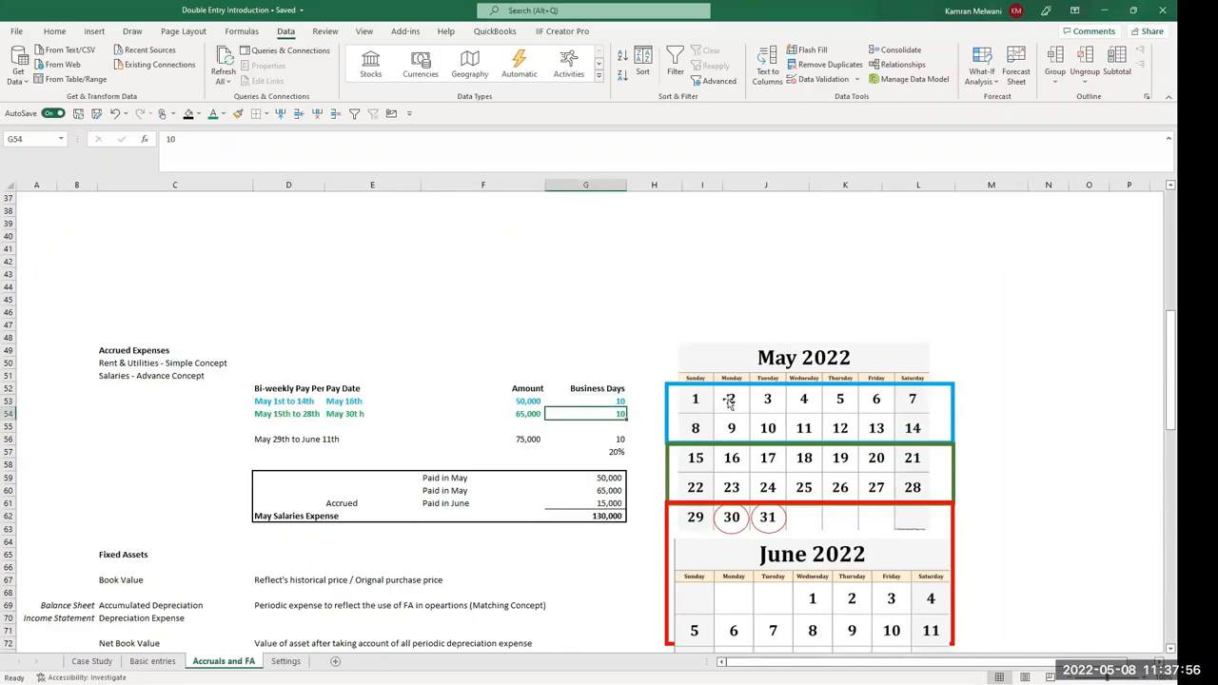
mouse_move(750, 470)
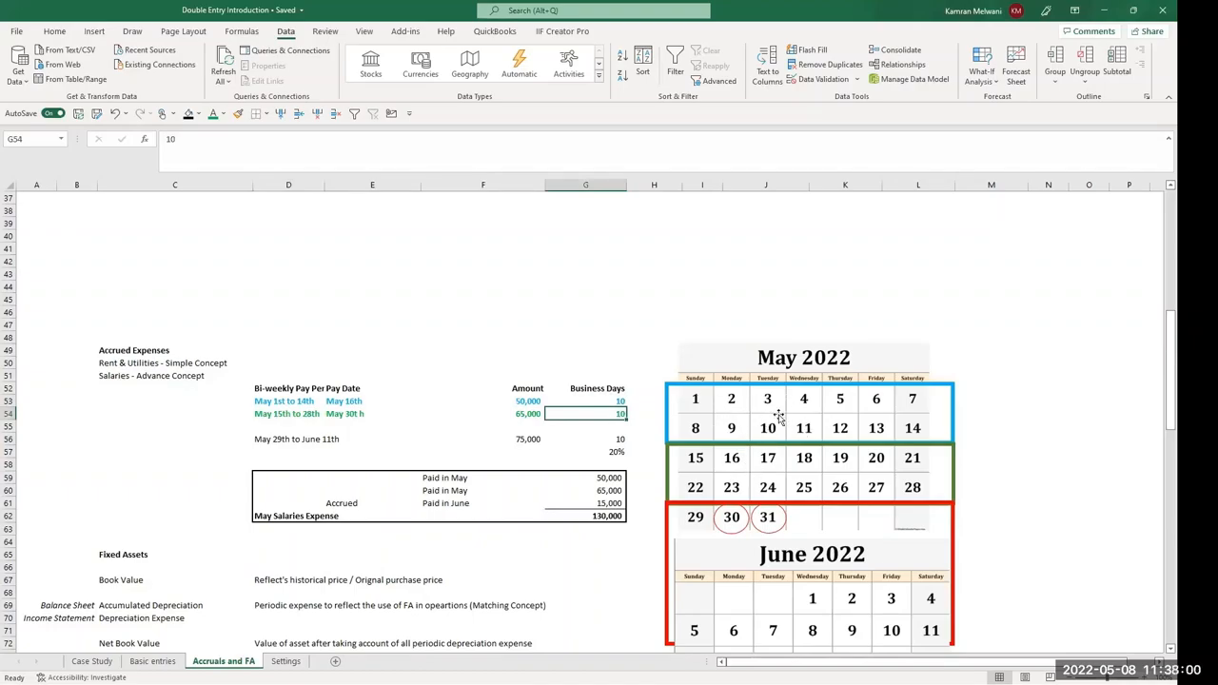
mouse_move(806, 465)
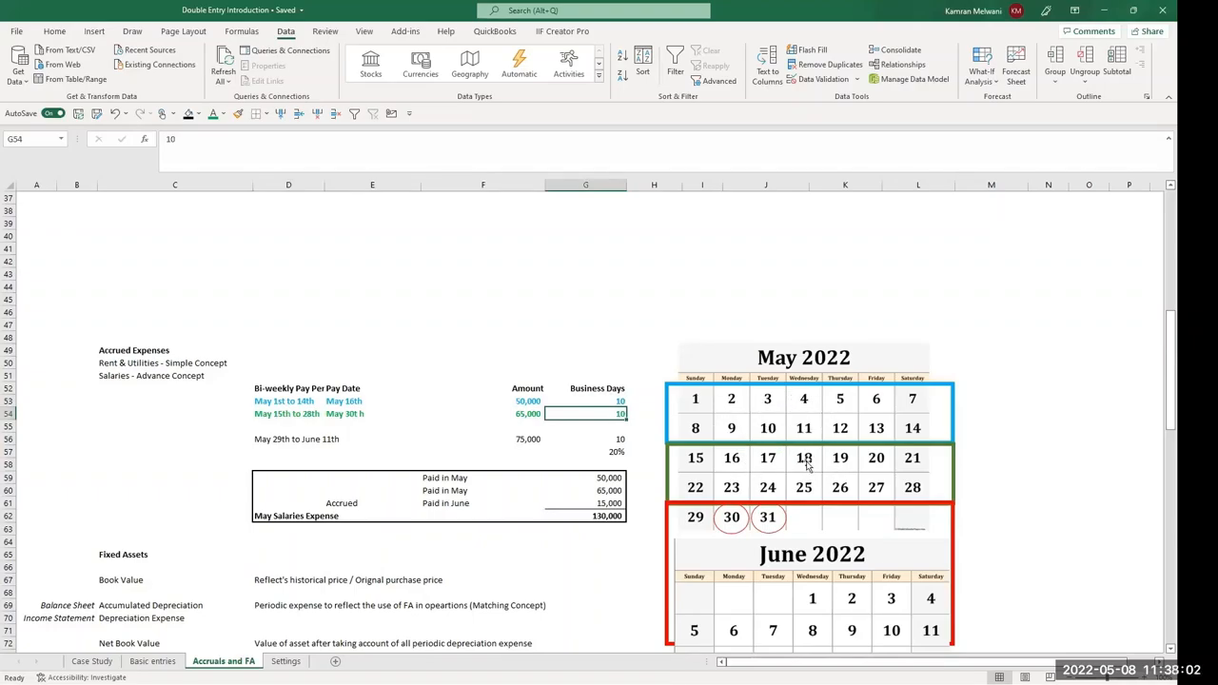
mouse_move(757, 494)
text(2)
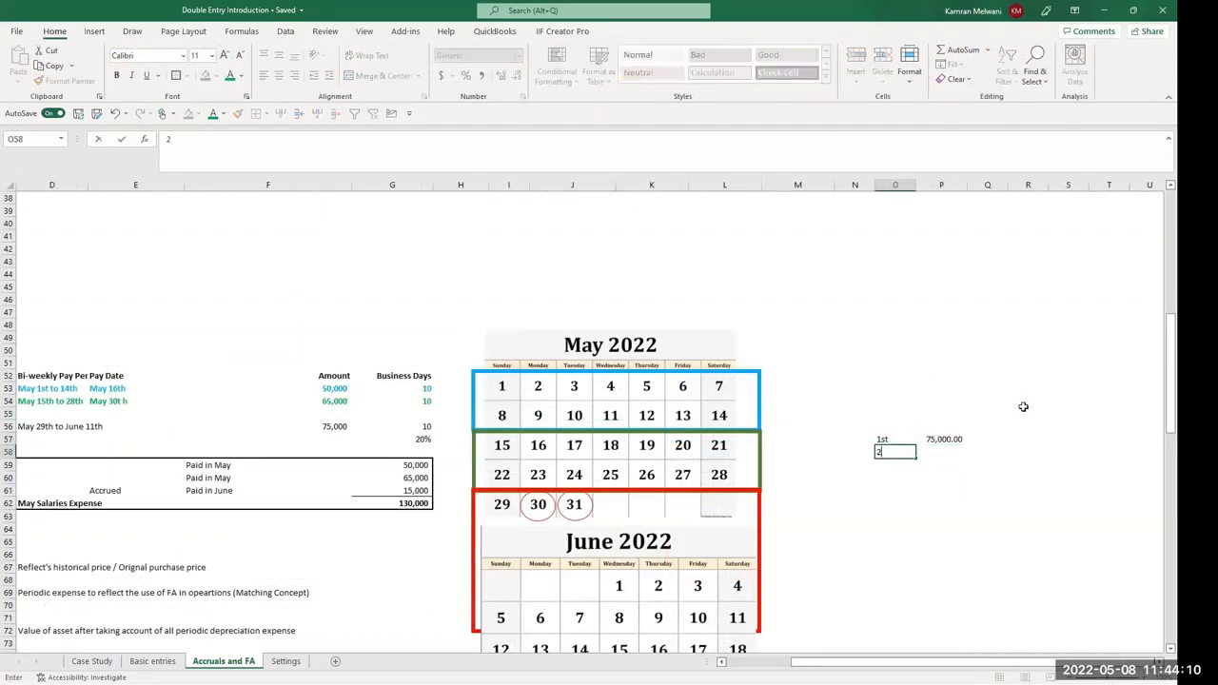
Step: List the 2nd pay period at 75,000 and a 3rd period at 10,000 below it
text(nd)
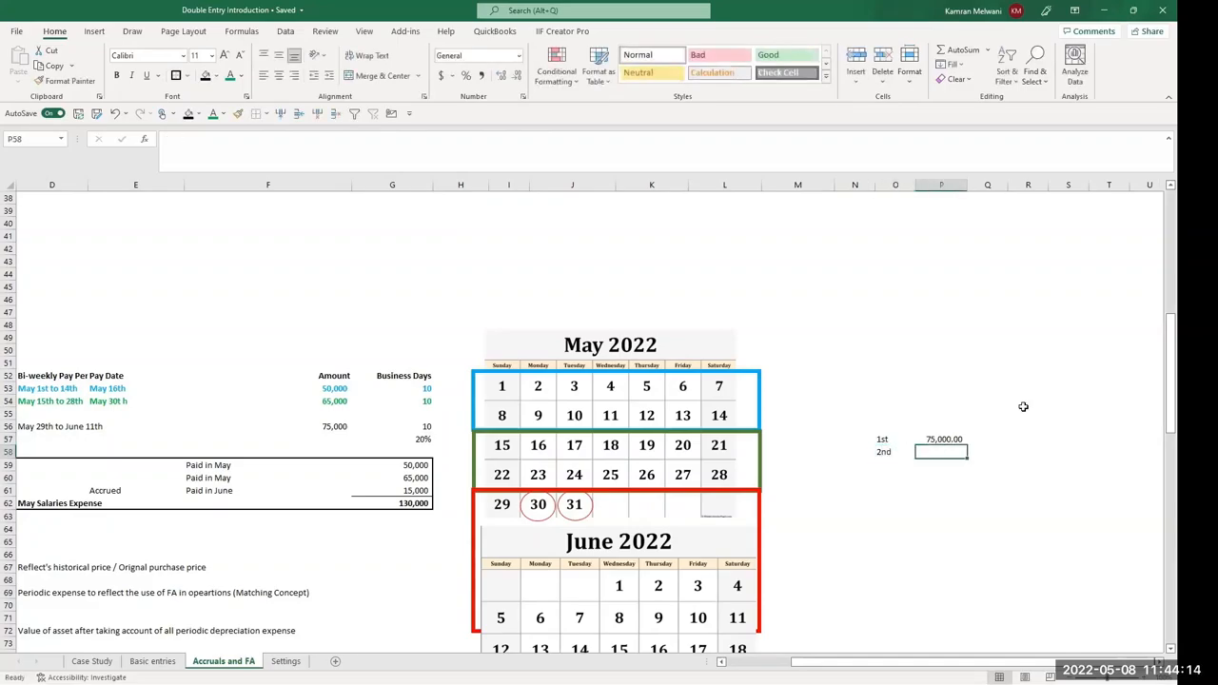
text(75000)
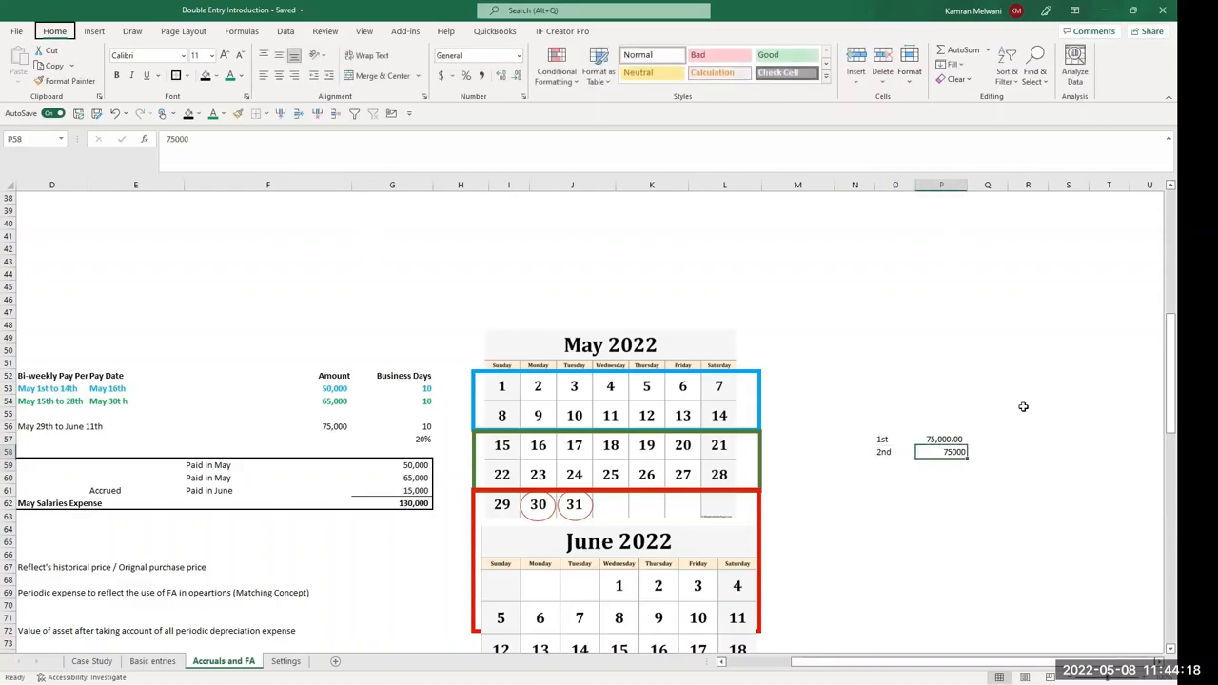
text(3)
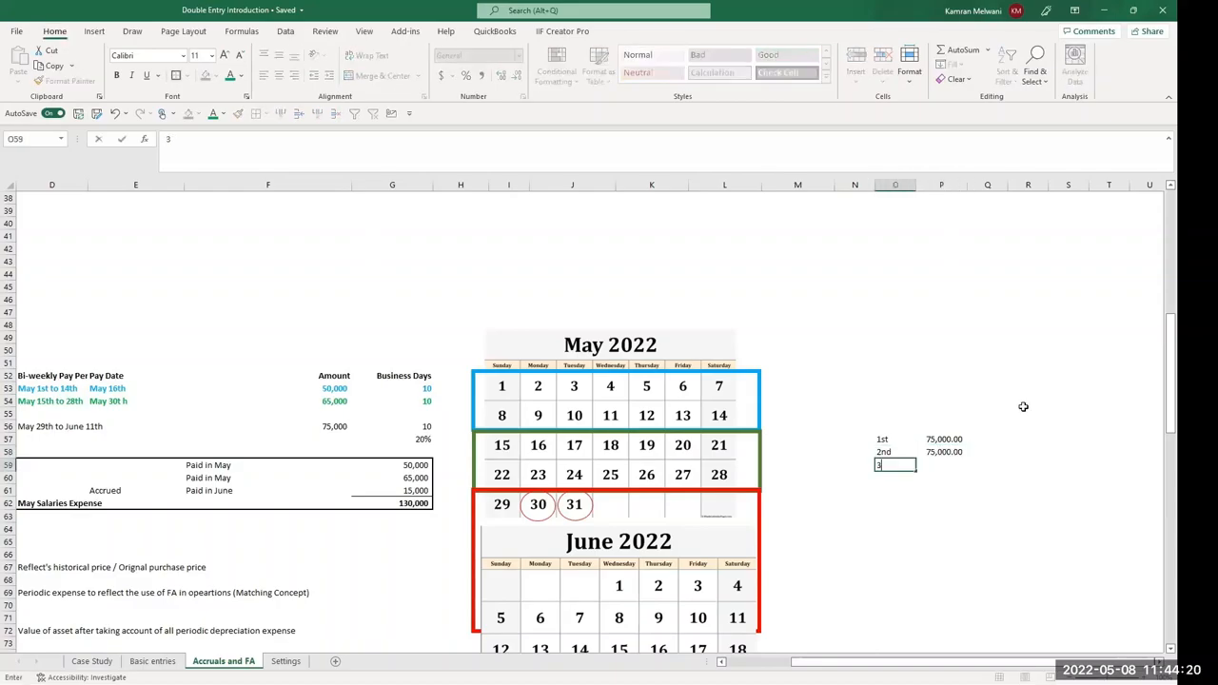
text(rd)
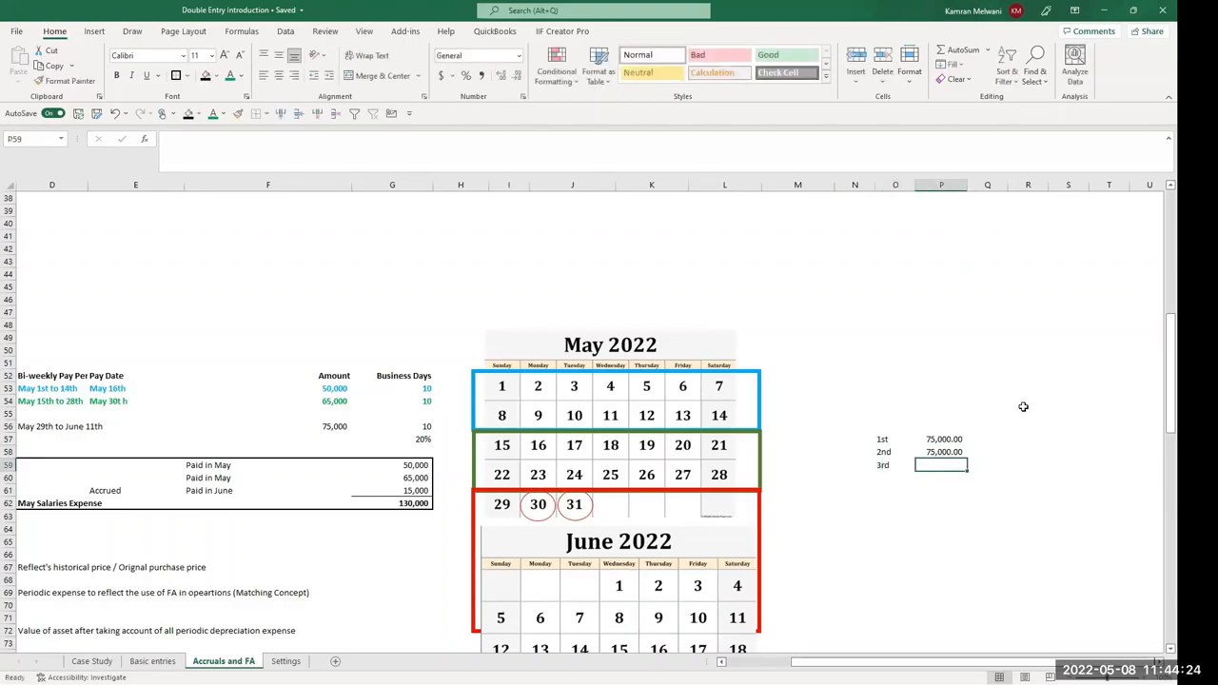
text(10000)
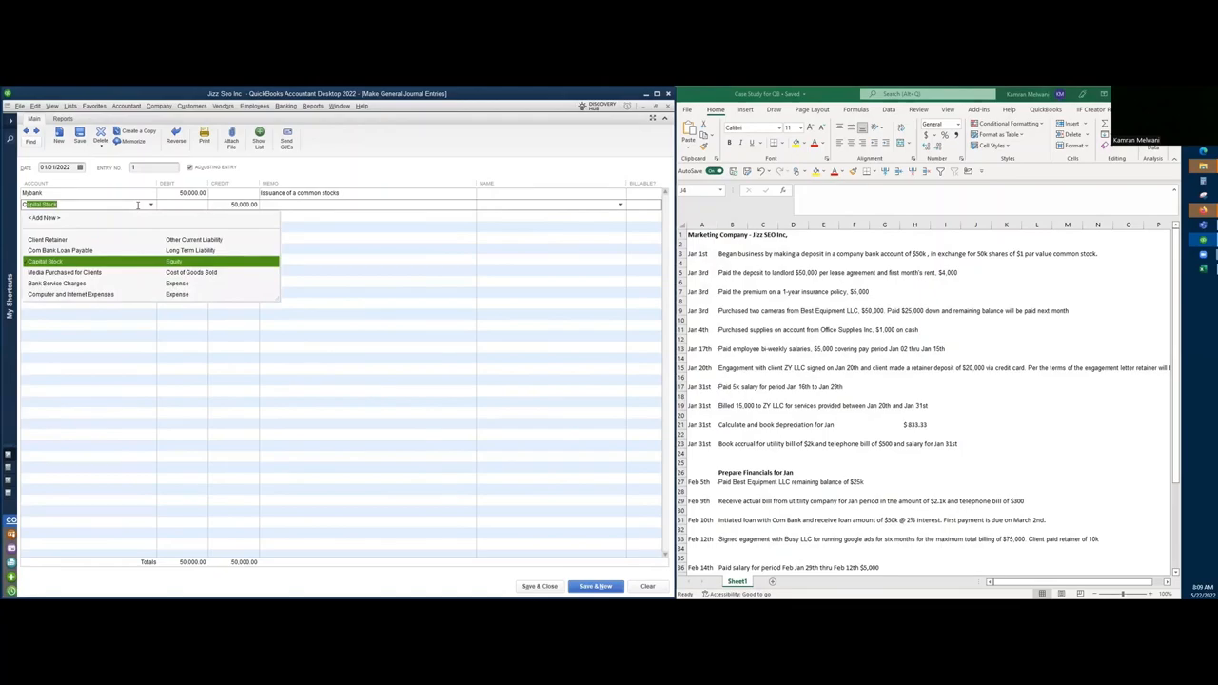
Step: Pick Common Stock in the journal entry, then begin the Utility Company bill reference 45-4
text(Comm)
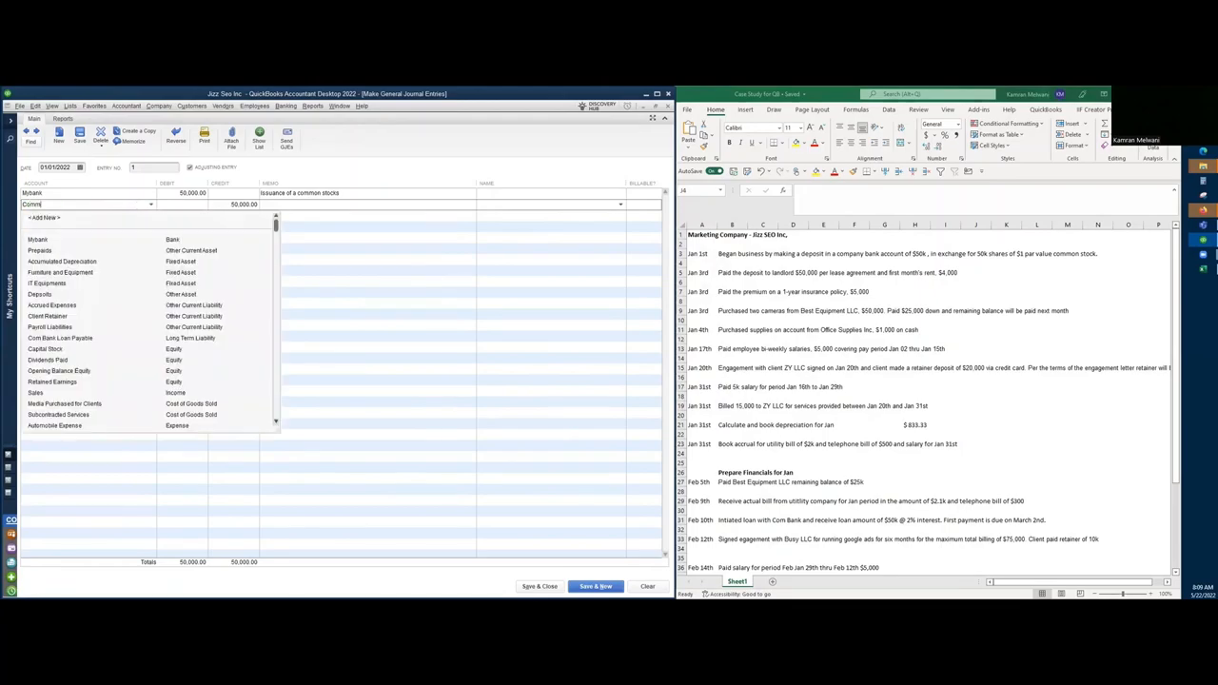
text(Common Stock)
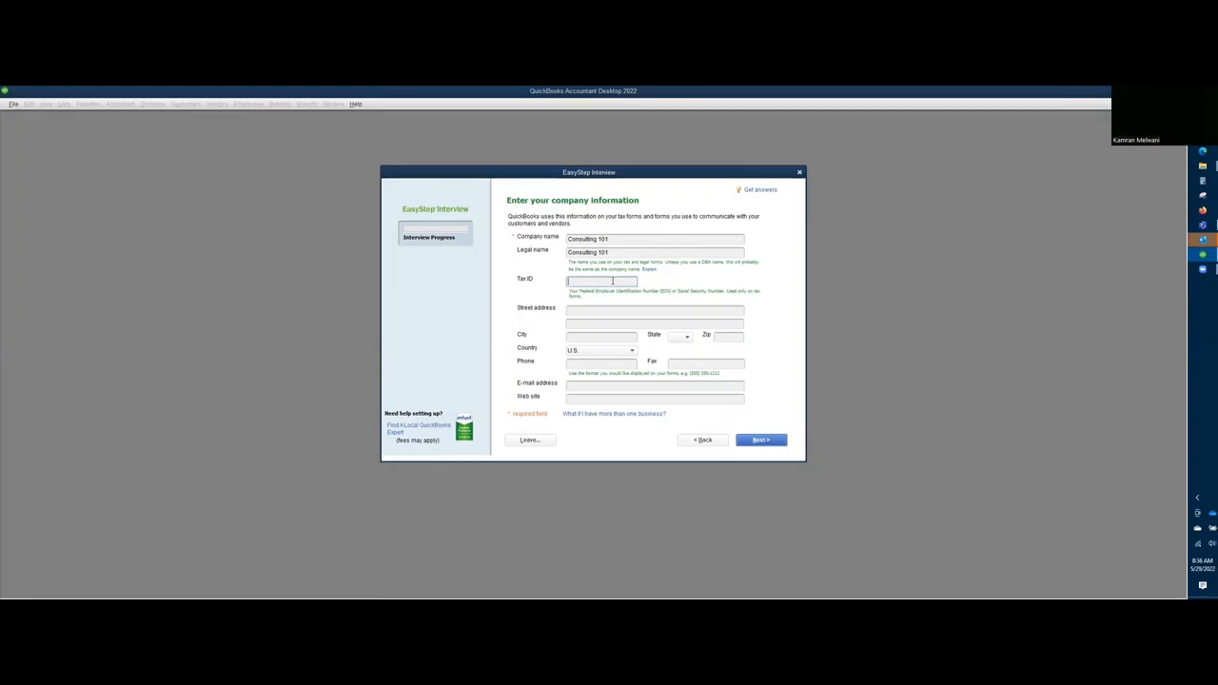
text(45-4)
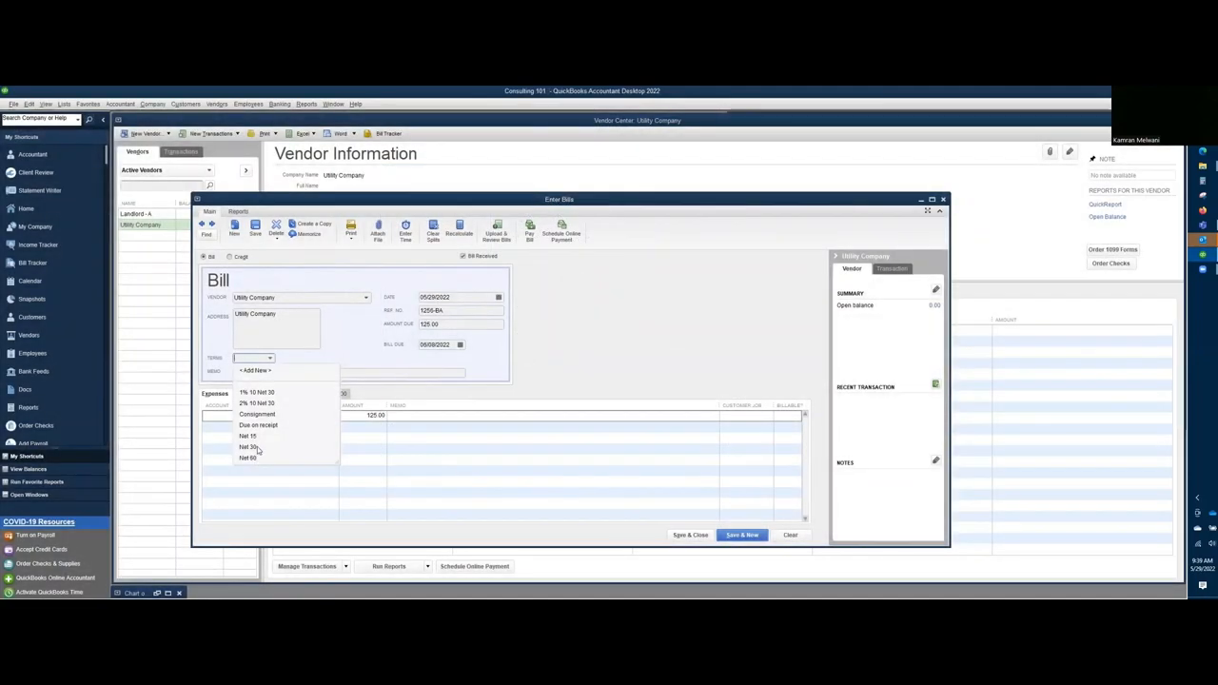
Step: Give the bill Net 30 terms and start the period memo
click(247, 447)
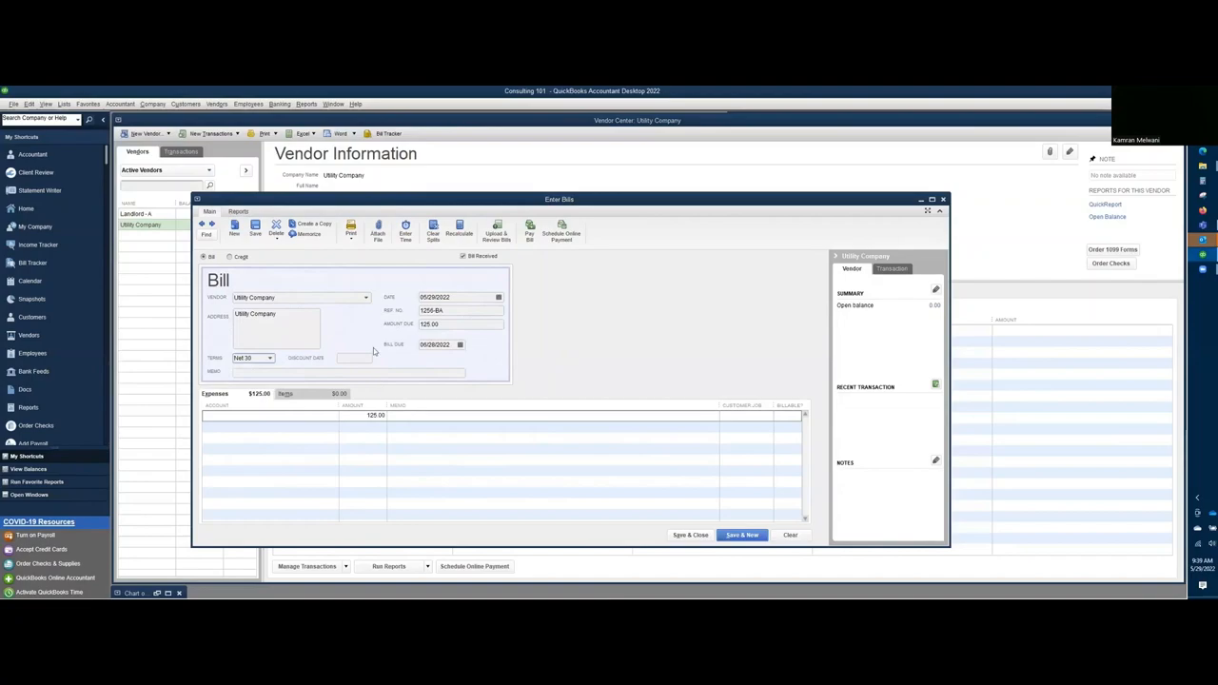
mouse_move(357, 359)
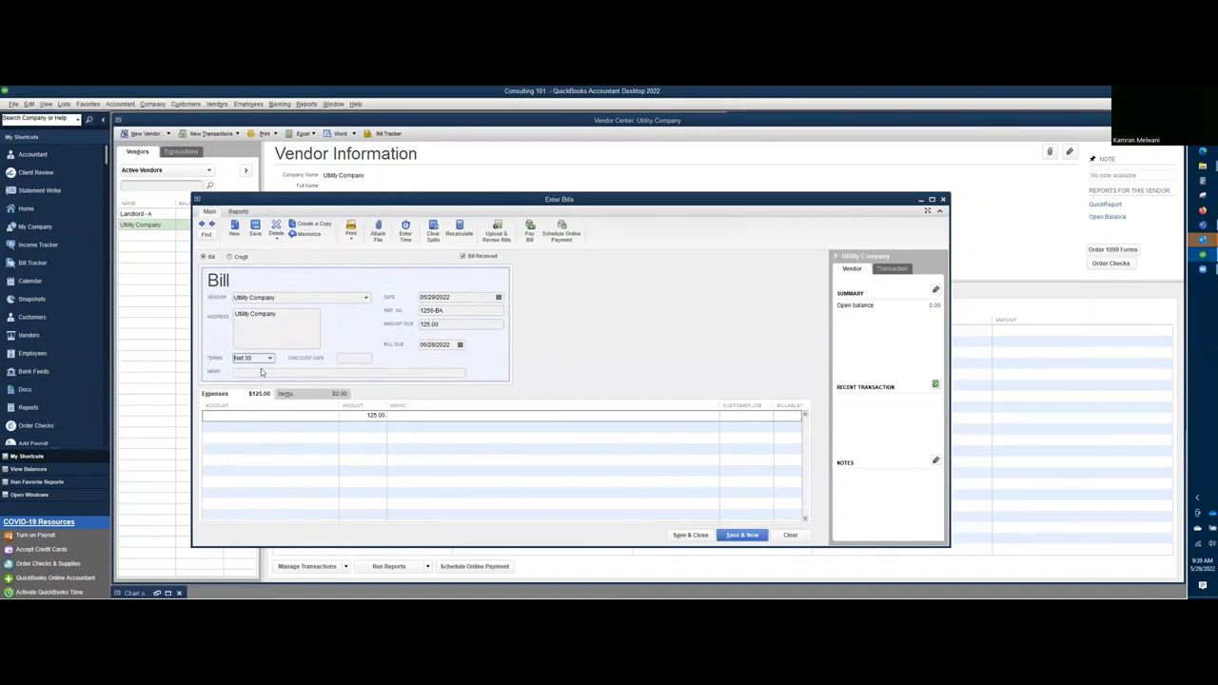
text(Pen)
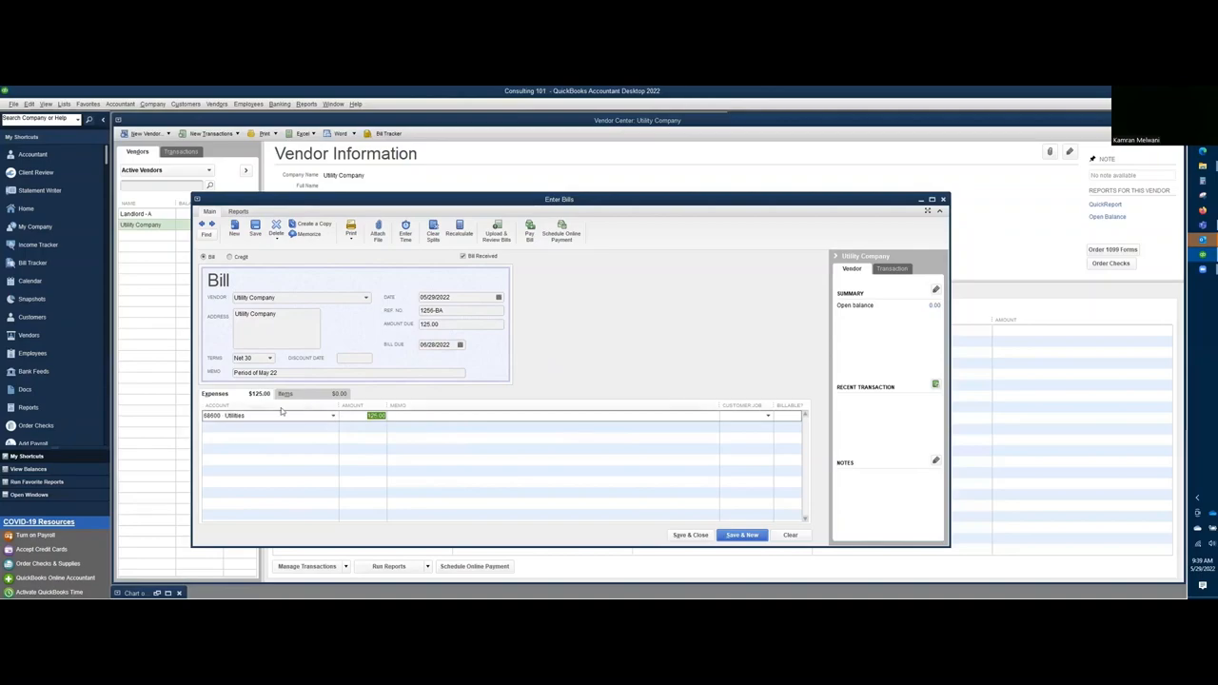
mouse_move(681, 548)
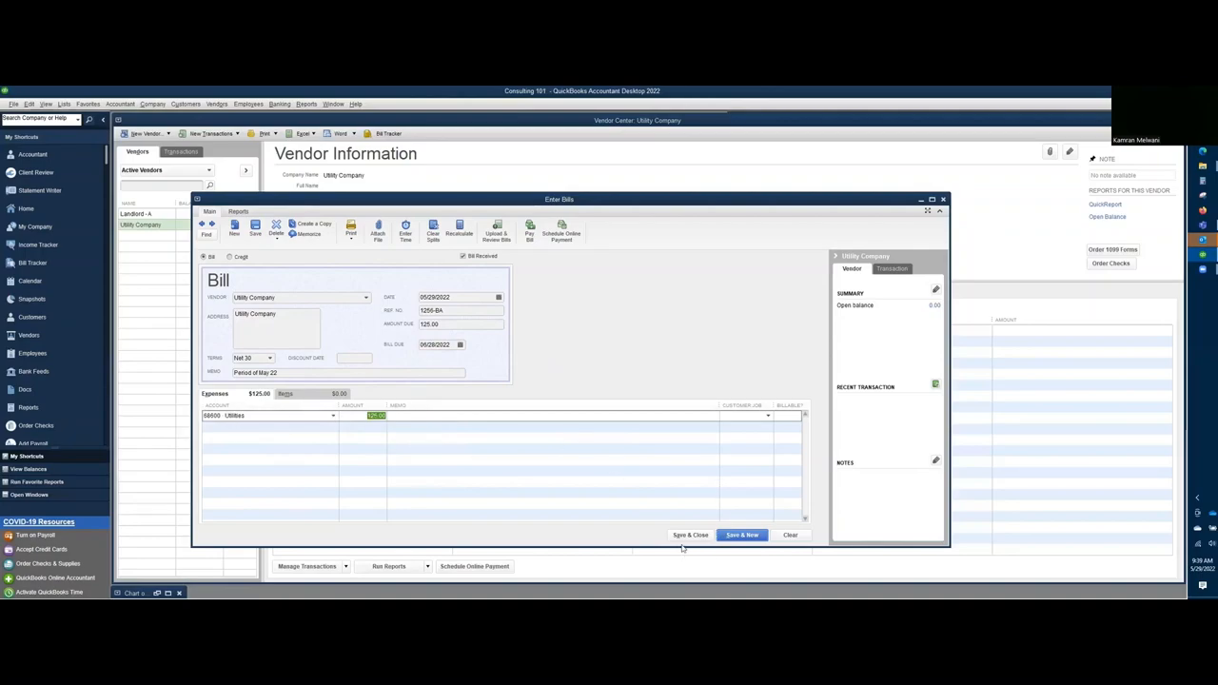